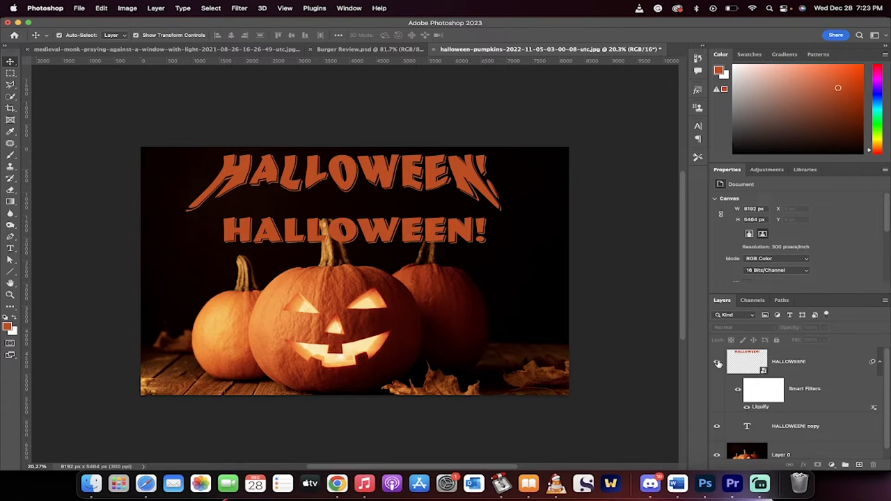
Step: Delete the liquified HALLOWEEN! smart object layer, keeping HALLOWEEN! copy and Layer 0
{"action": "left_click", "coordinate": [716, 361]}
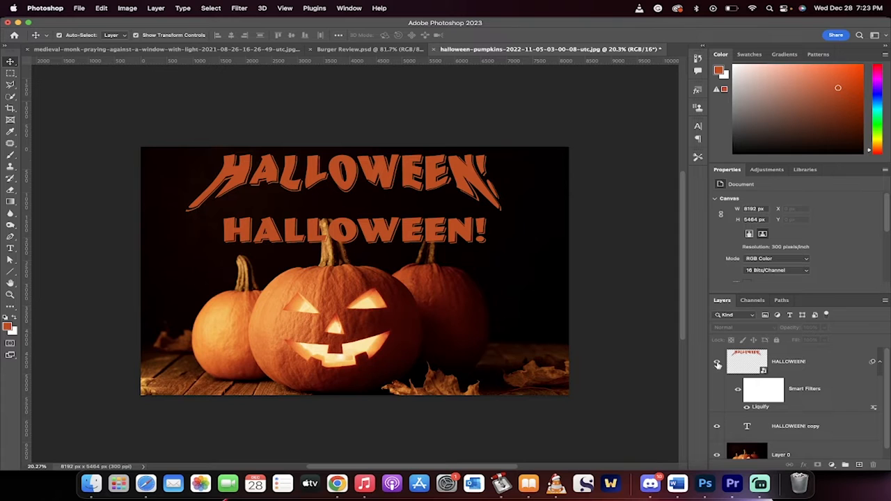
{"action": "left_click", "coordinate": [788, 362]}
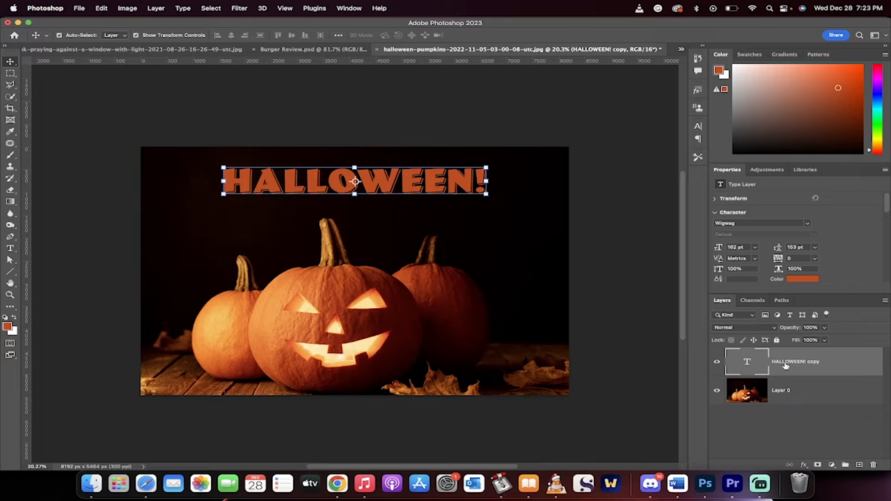
Step: Open Liquify on the HALLOWEEN! text, converting the layer to a smart object
{"action": "left_click", "coordinate": [238, 8]}
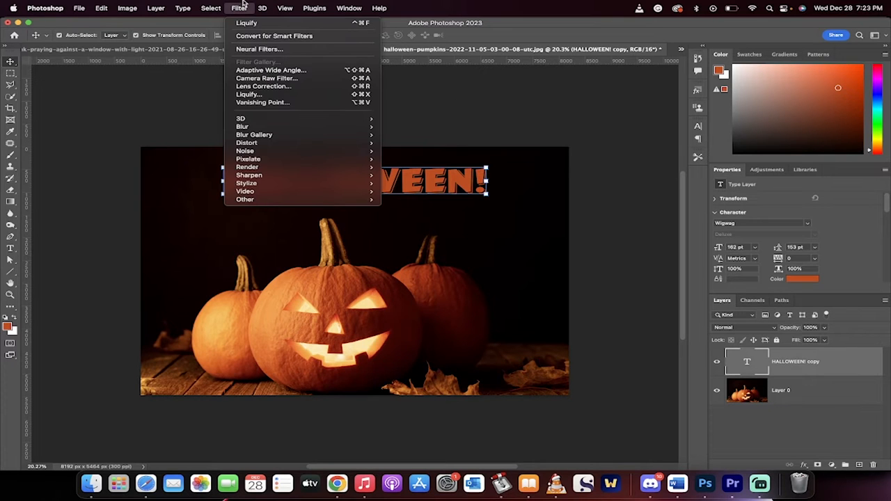
{"action": "mouse_move", "coordinate": [249, 94]}
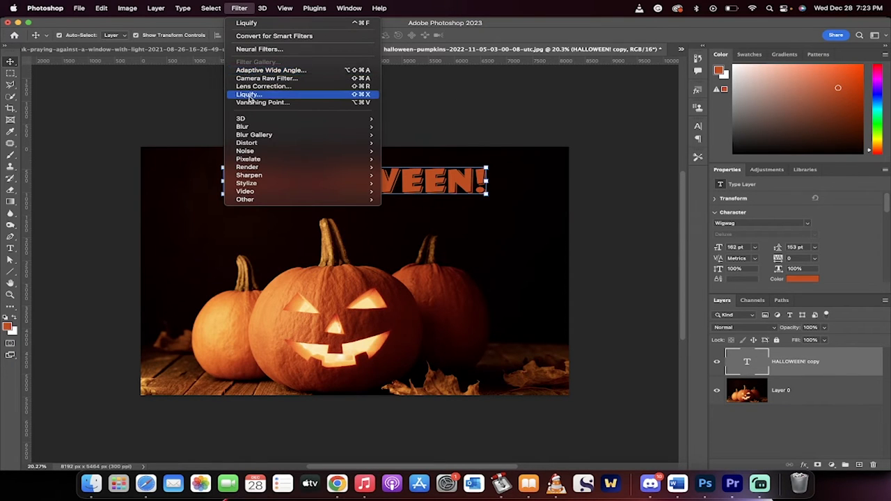
{"action": "left_click", "coordinate": [247, 94]}
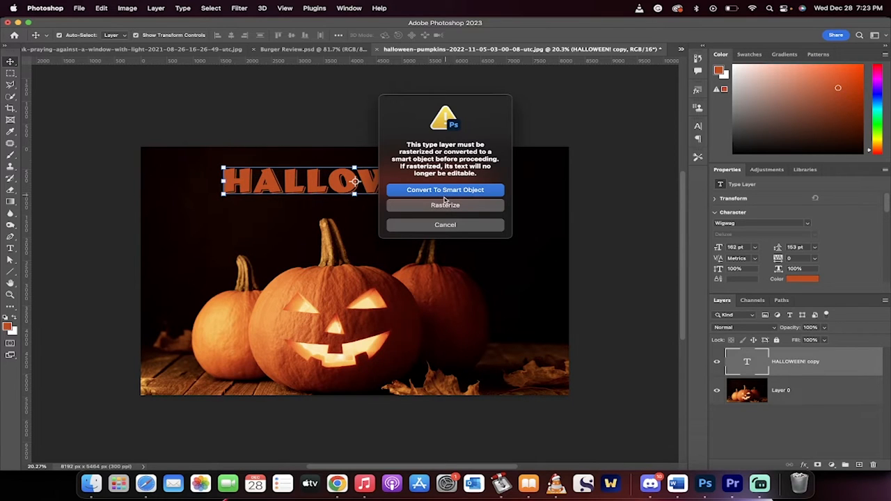
{"action": "mouse_move", "coordinate": [445, 190]}
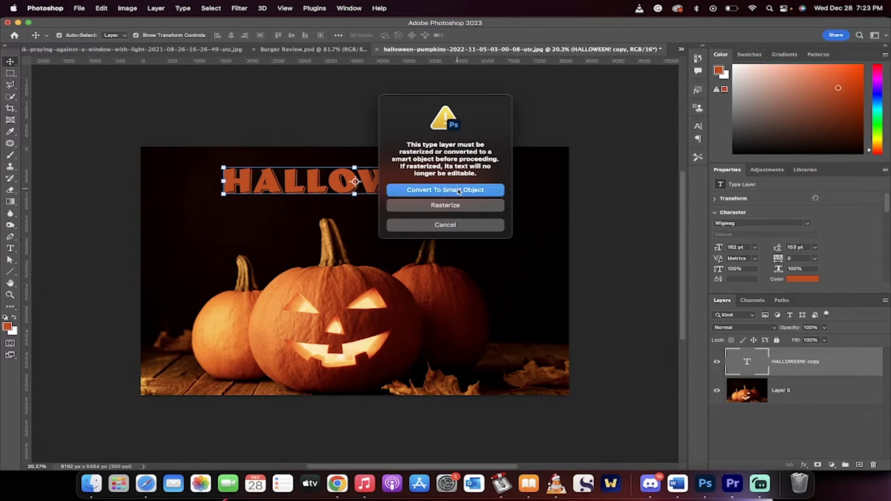
{"action": "left_click", "coordinate": [444, 189]}
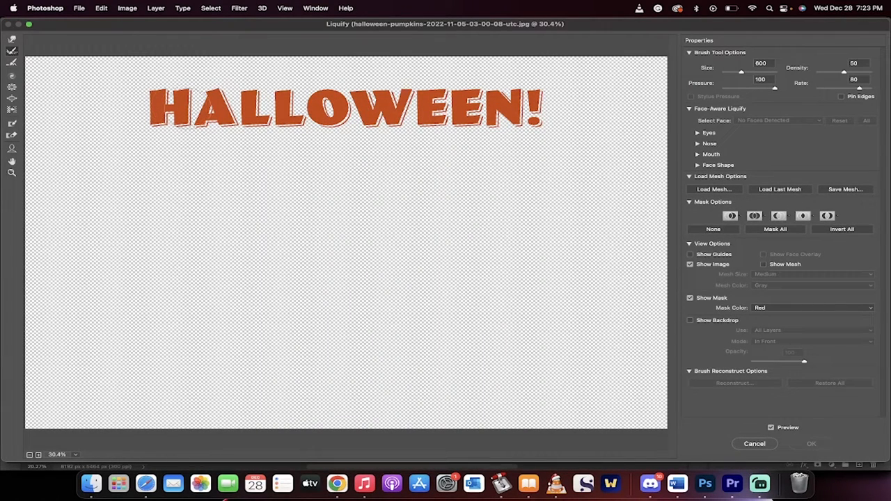
{"action": "mouse_move", "coordinate": [146, 66]}
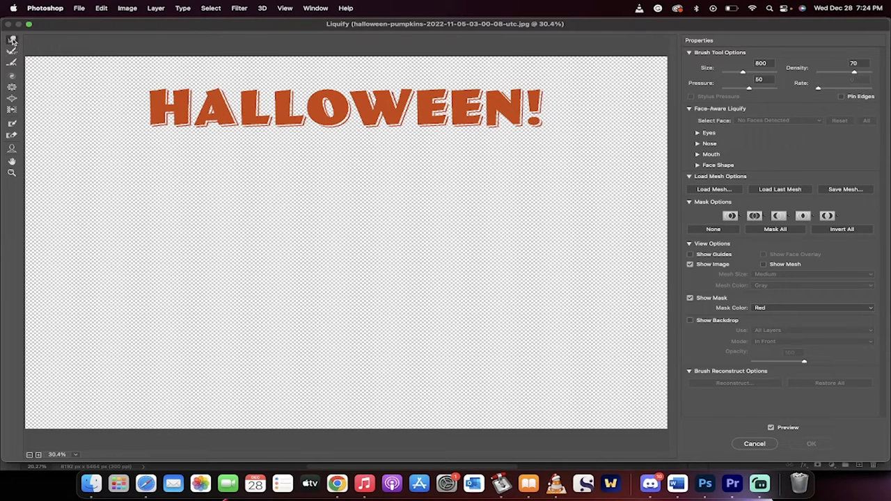
{"action": "mouse_move", "coordinate": [11, 40]}
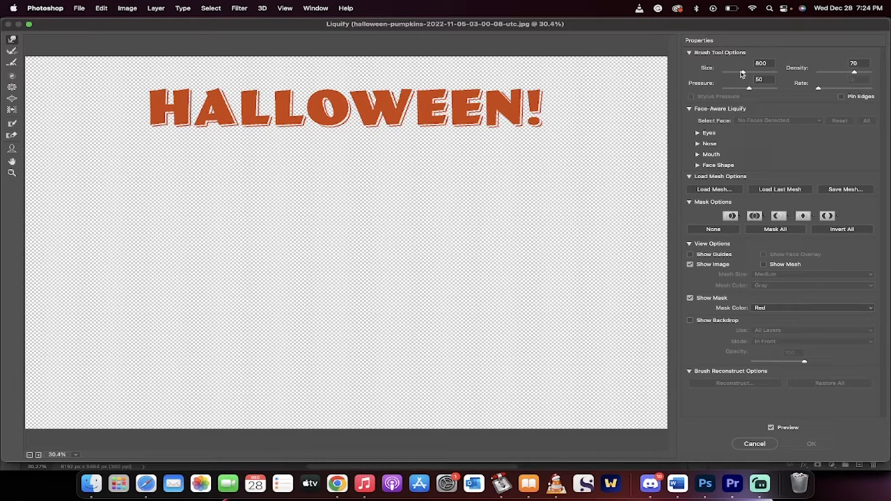
{"action": "mouse_move", "coordinate": [745, 86]}
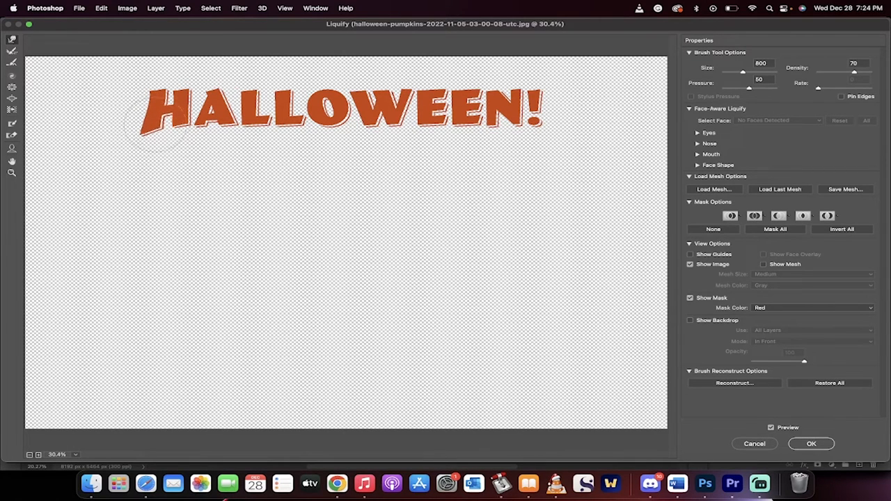
Step: Drag the bottoms of the first HALLOWEEN! letters downward into drips with Forward Warp
{"action": "left_click_drag", "start_coordinate": [153, 112], "coordinate": [129, 150]}
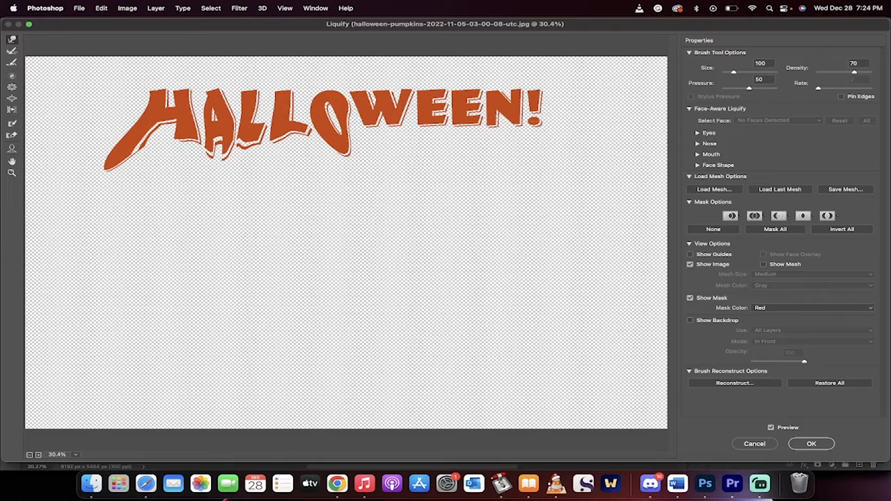
Step: Set the Liquify brush size to 53 with the Size slider
{"action": "left_click_drag", "start_coordinate": [733, 72], "coordinate": [720, 72]}
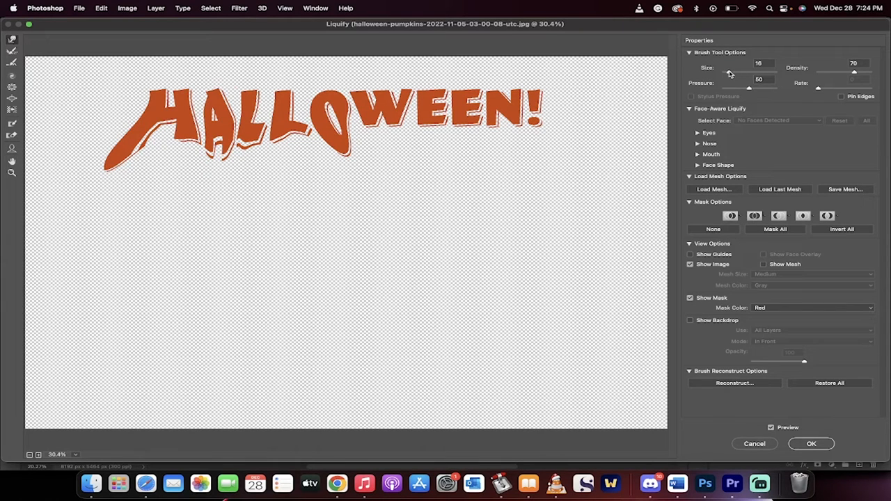
{"action": "left_click_drag", "start_coordinate": [724, 72], "coordinate": [745, 72]}
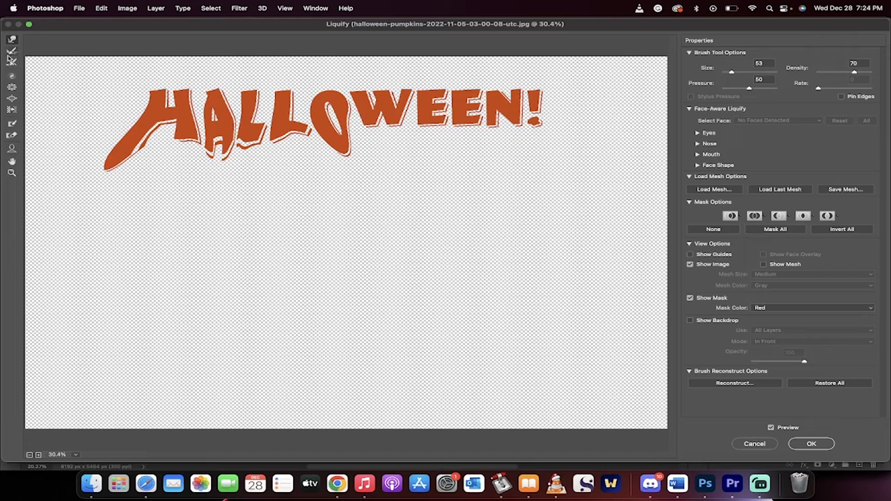
{"action": "mouse_move", "coordinate": [11, 51]}
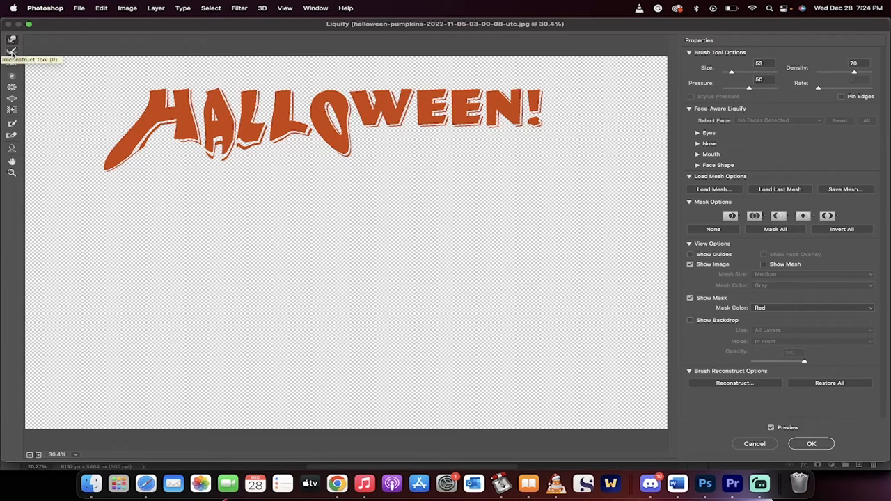